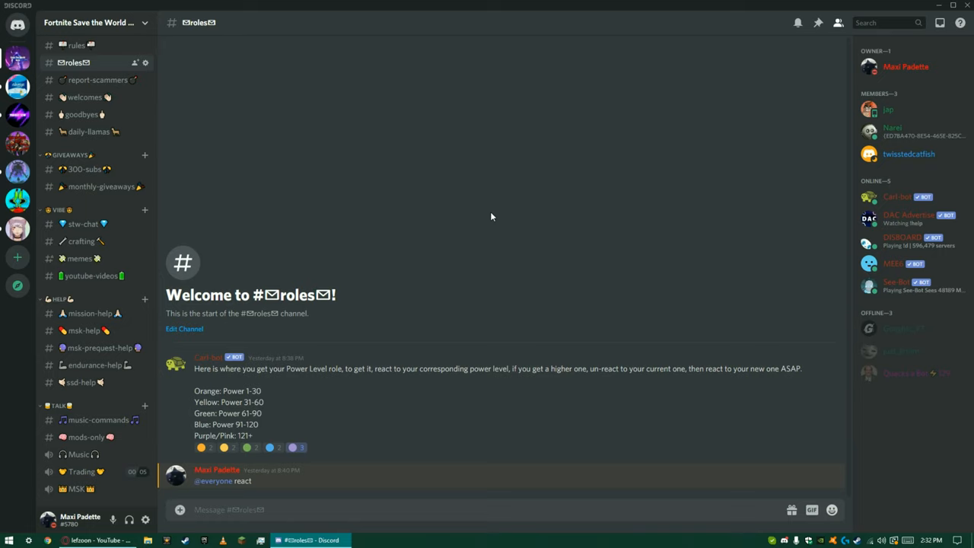
mouse_move(343, 222)
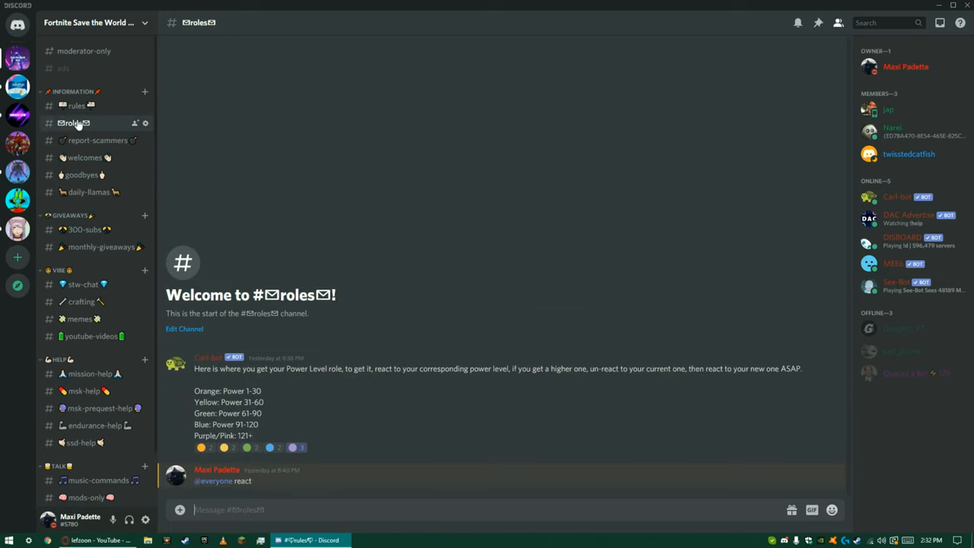
- Browse report-scammers and 300-subs, then view the monthly-giveaways channel's coming-soon announcement
left_click(97, 140)
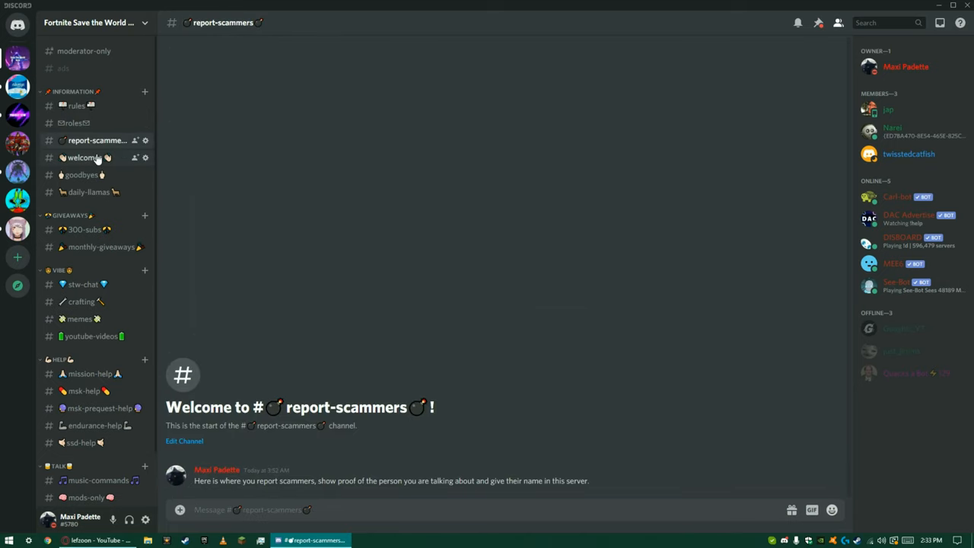
mouse_move(82, 175)
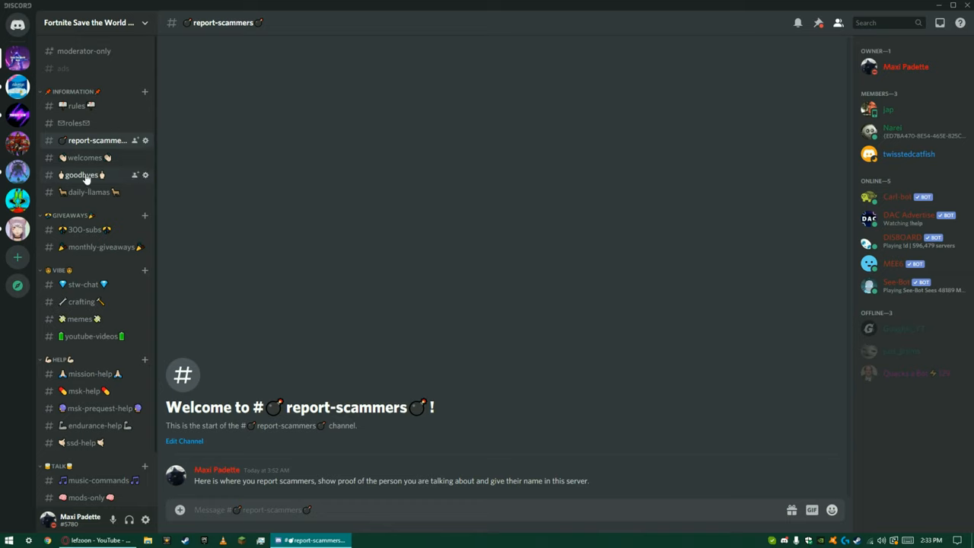
mouse_move(97, 228)
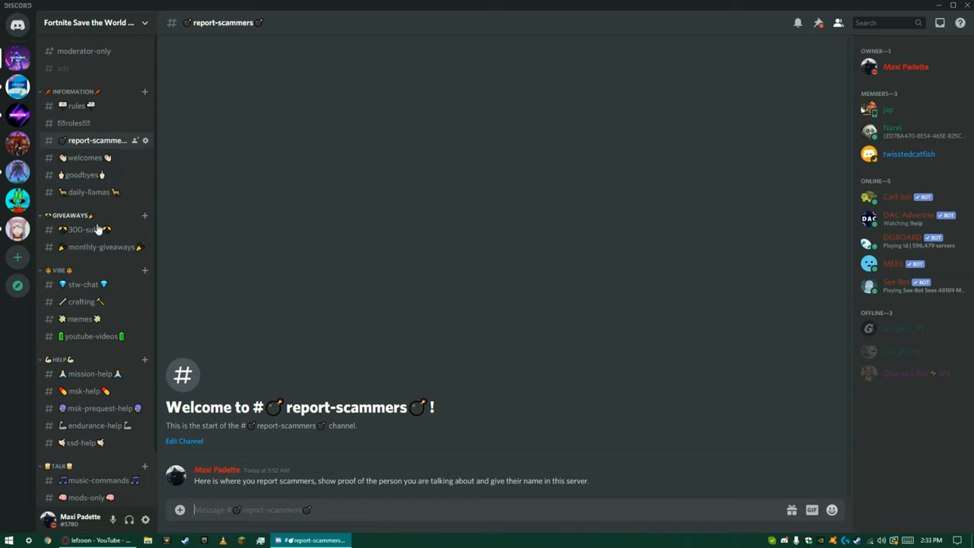
left_click(85, 228)
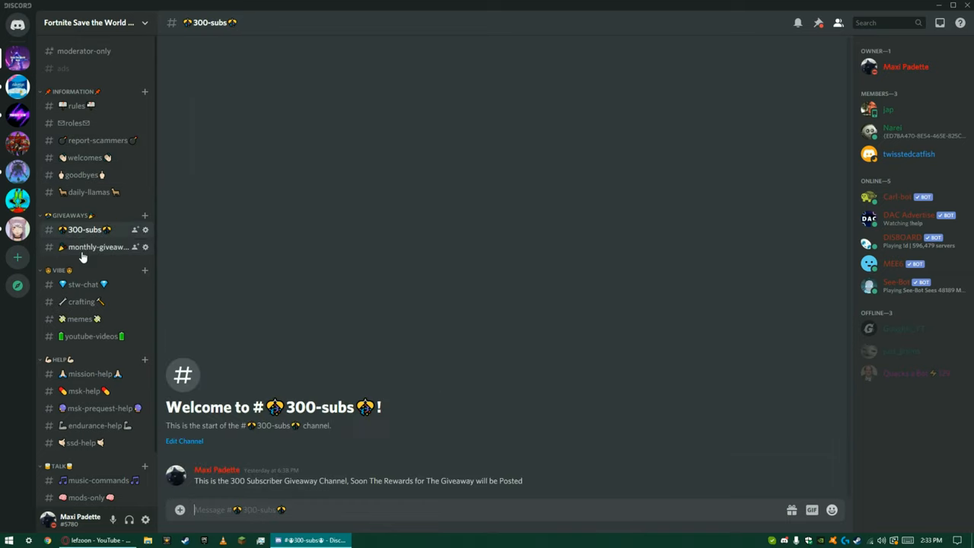
left_click(97, 246)
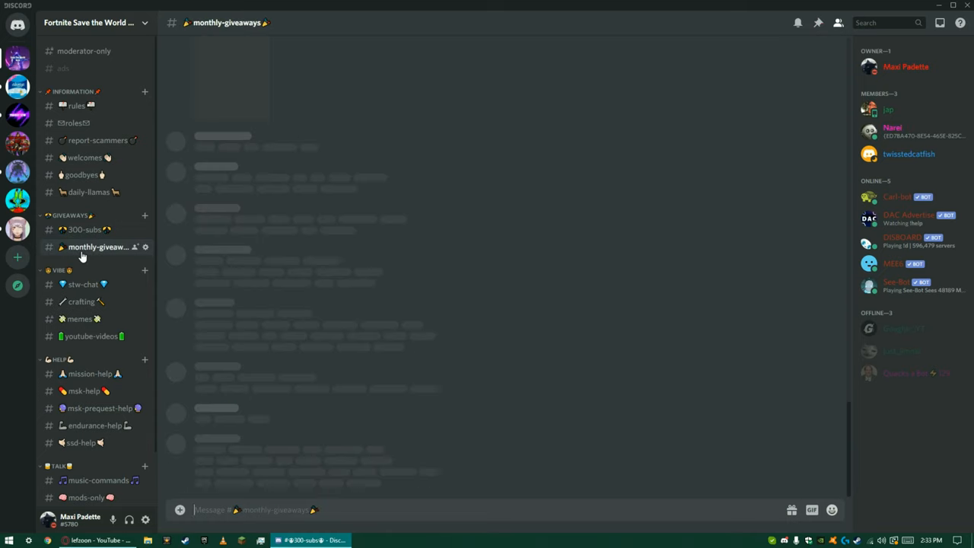
left_click(98, 247)
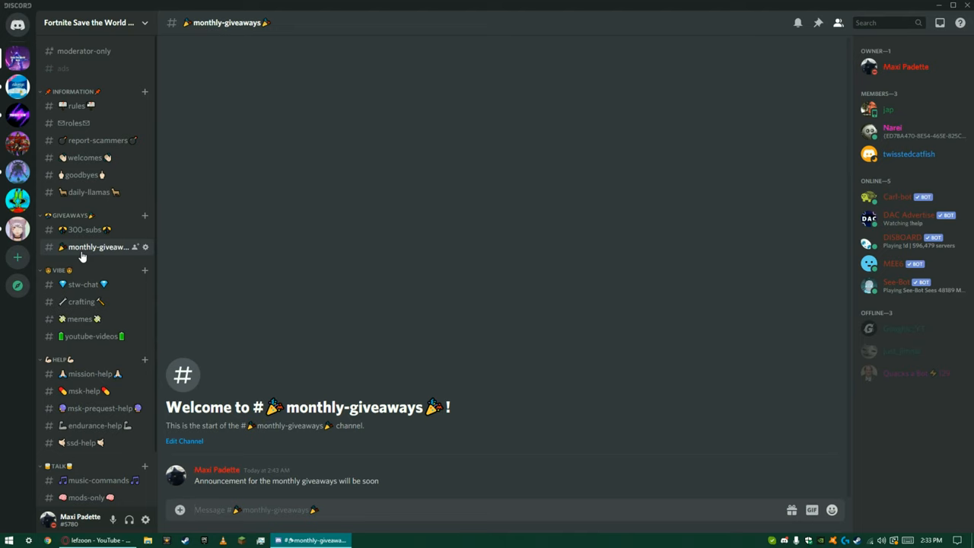
mouse_move(85, 285)
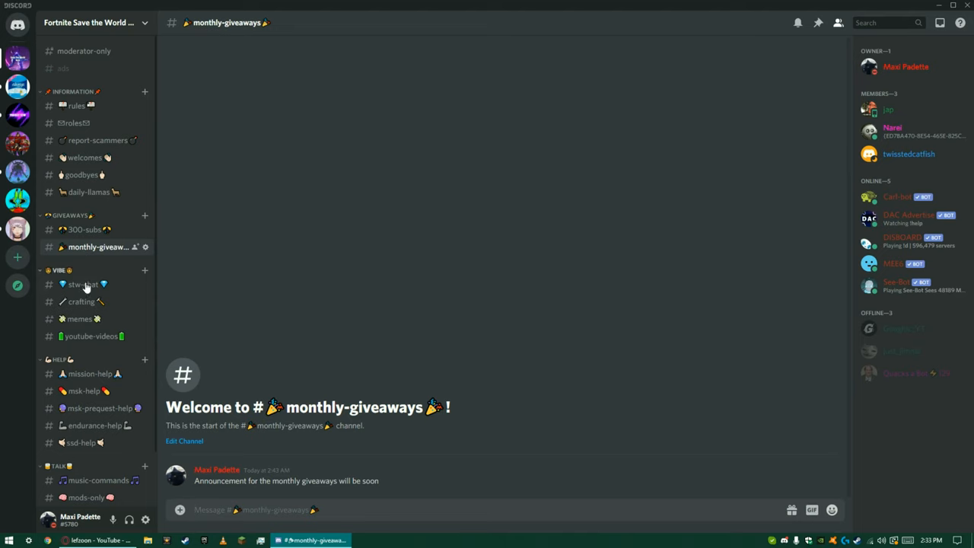
- Browse stw-chat, crafting, memes and youtube-videos, finishing in the mission-help channel
left_click(83, 284)
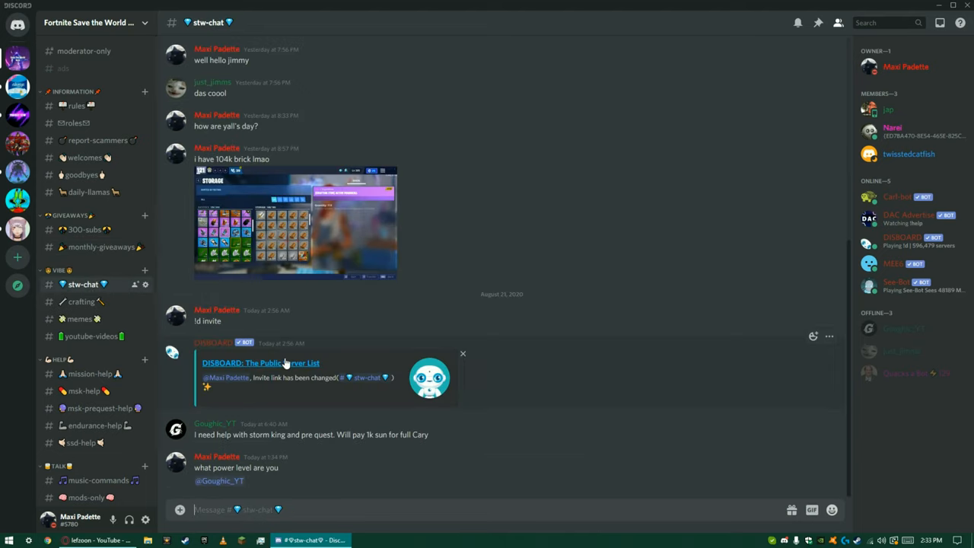
scroll("up", 3)
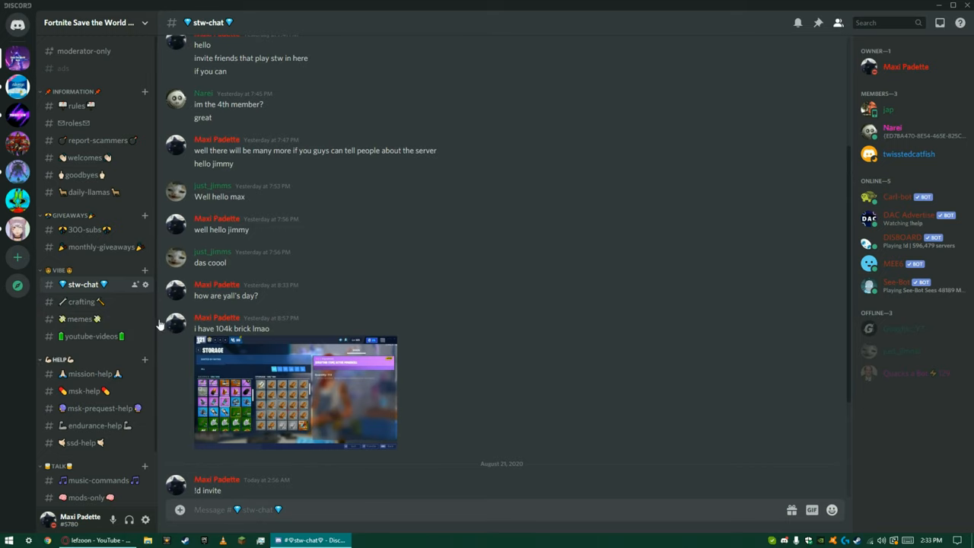
left_click(82, 302)
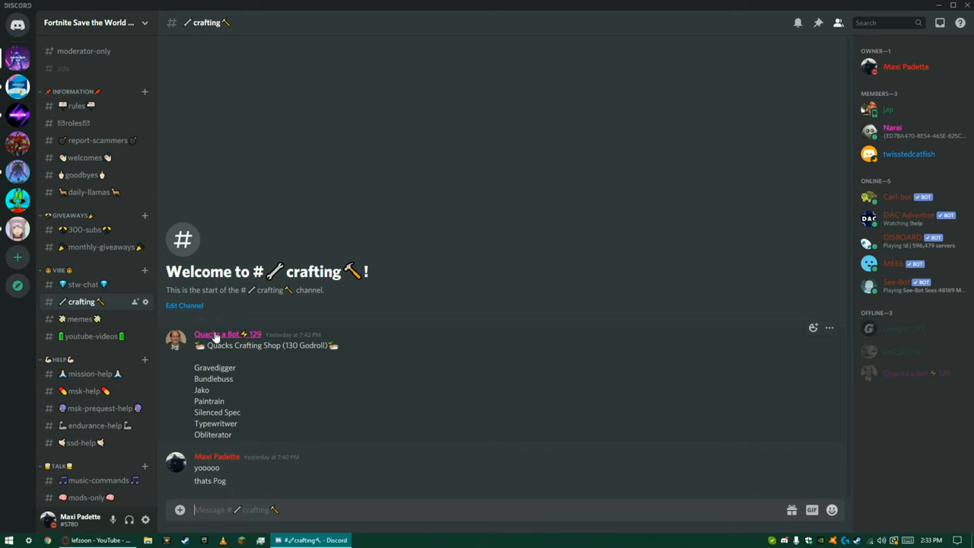
left_click(79, 319)
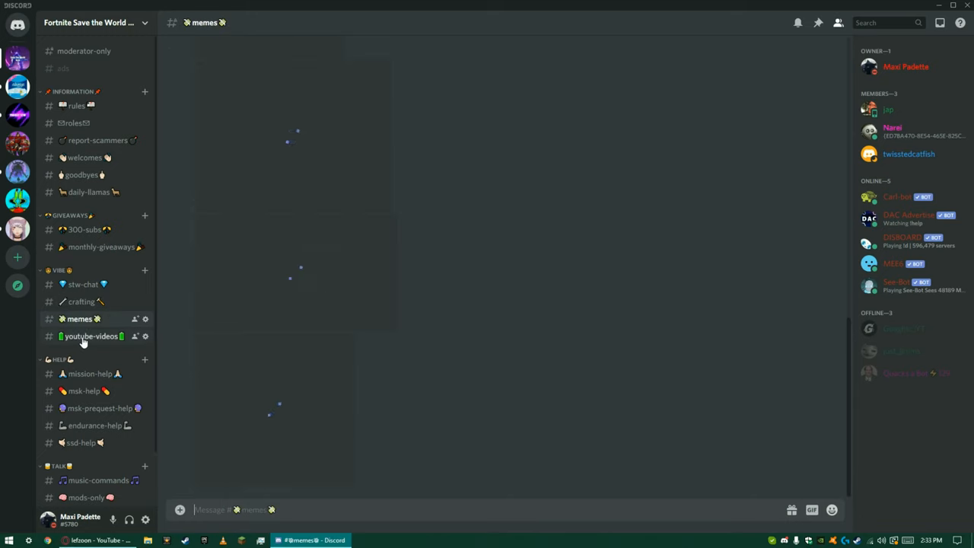
left_click(91, 337)
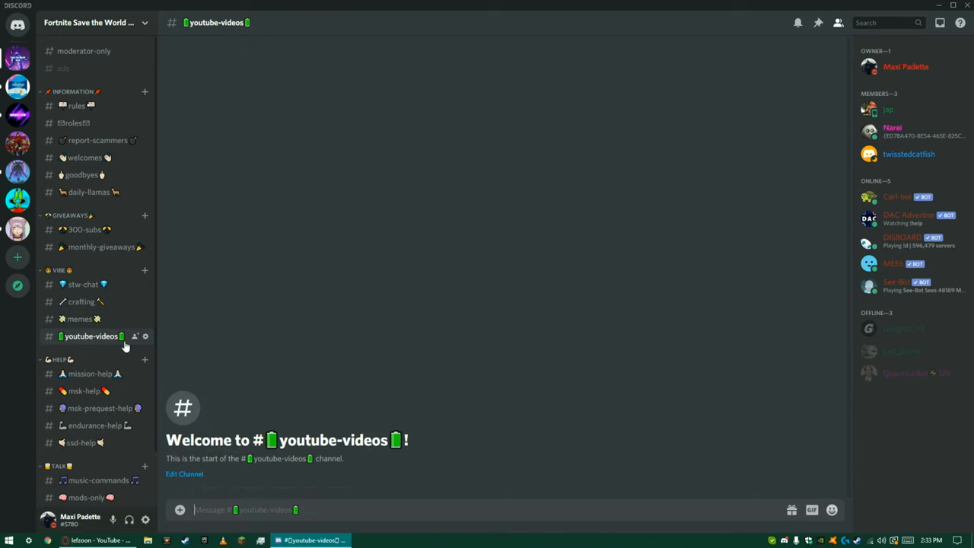
mouse_move(128, 338)
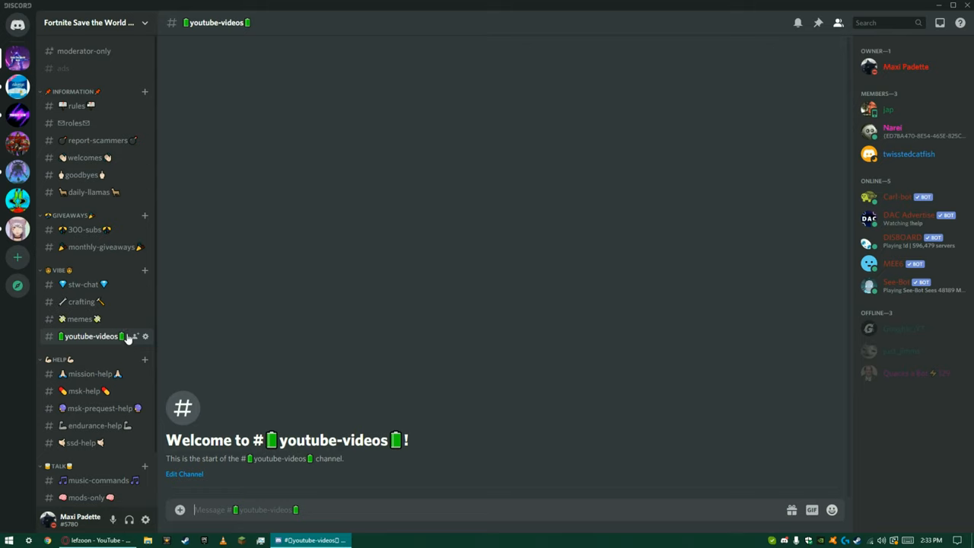
left_click(89, 373)
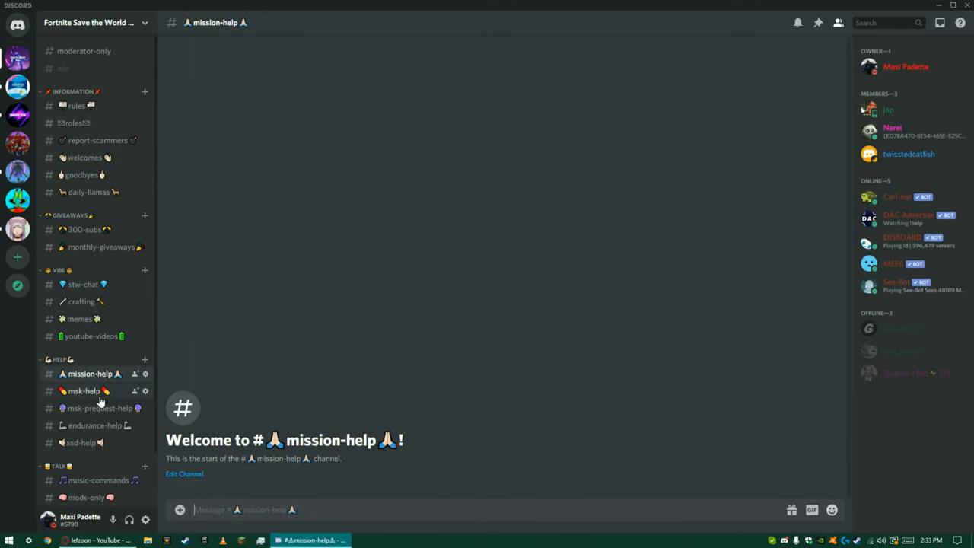
- Visit msk-help, msk-prequest-help and ssd-help, then the music-commands channel under TALK
left_click(84, 390)
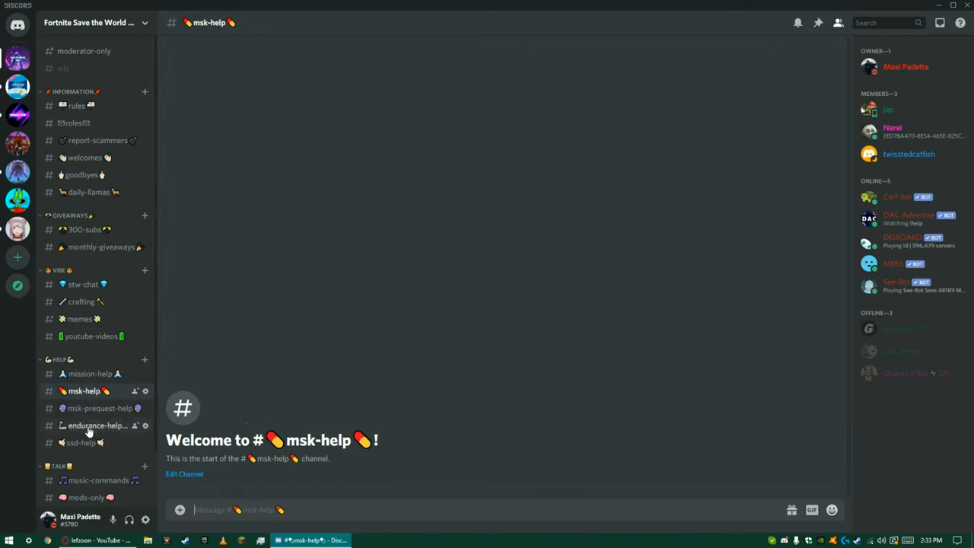
left_click(99, 408)
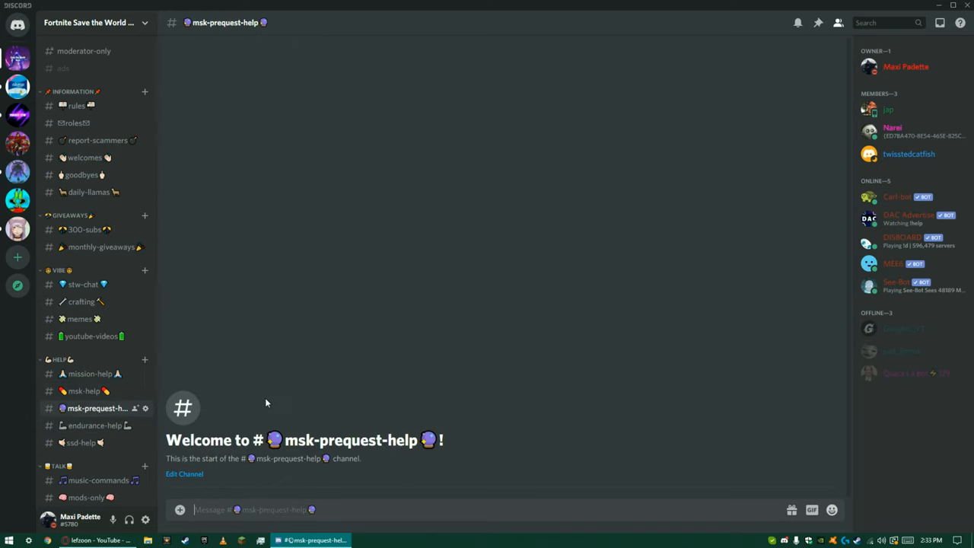
left_click(95, 426)
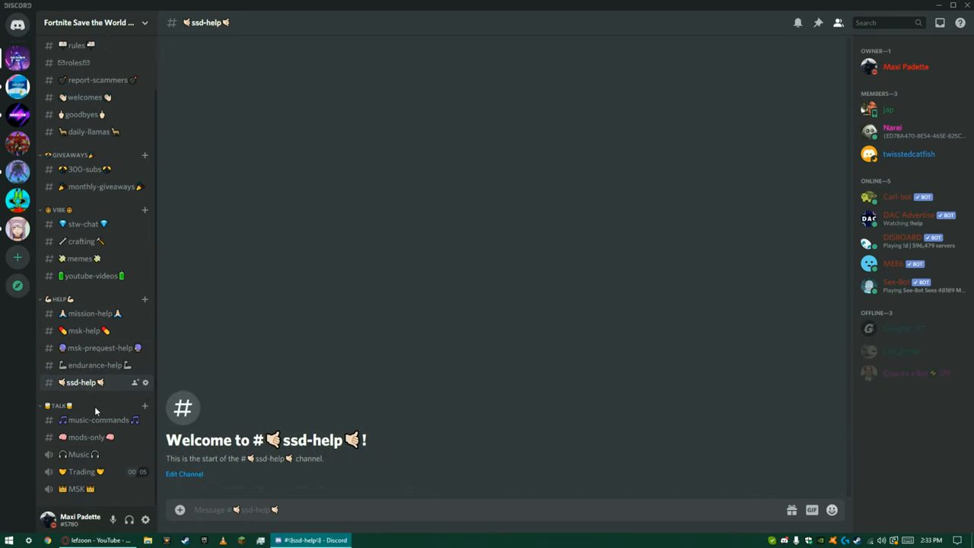
mouse_move(98, 420)
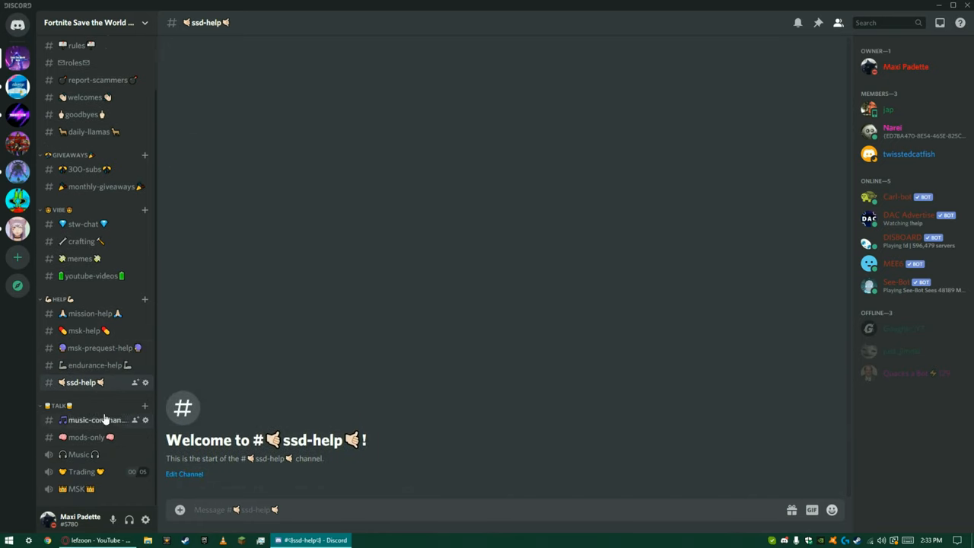
left_click(94, 421)
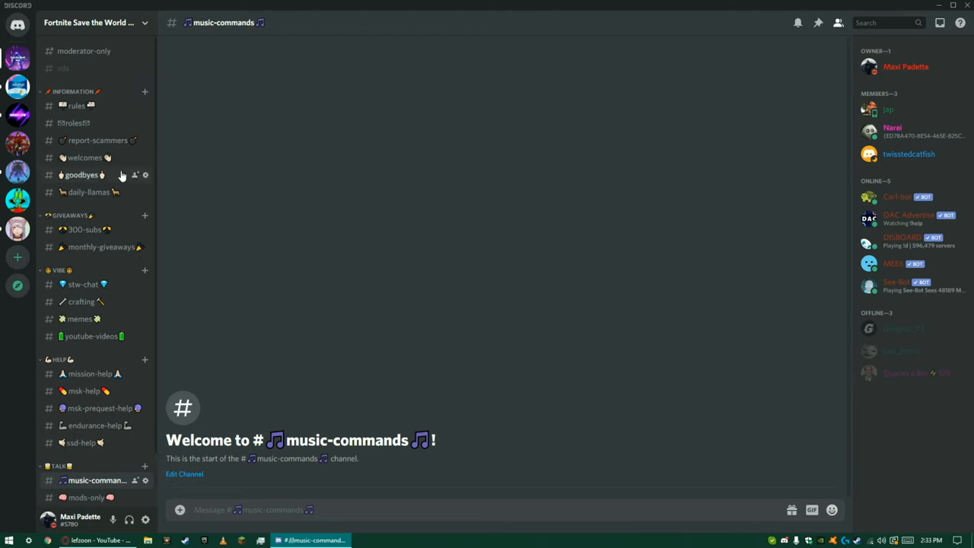
mouse_move(73, 122)
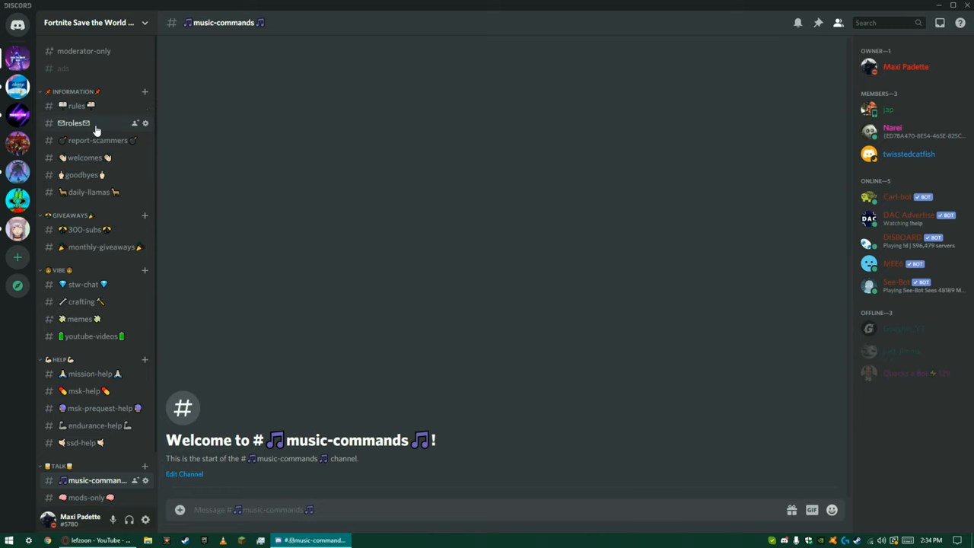
- View the roles channel's Power Level reaction message, with a brief look at the rules channel
left_click(74, 122)
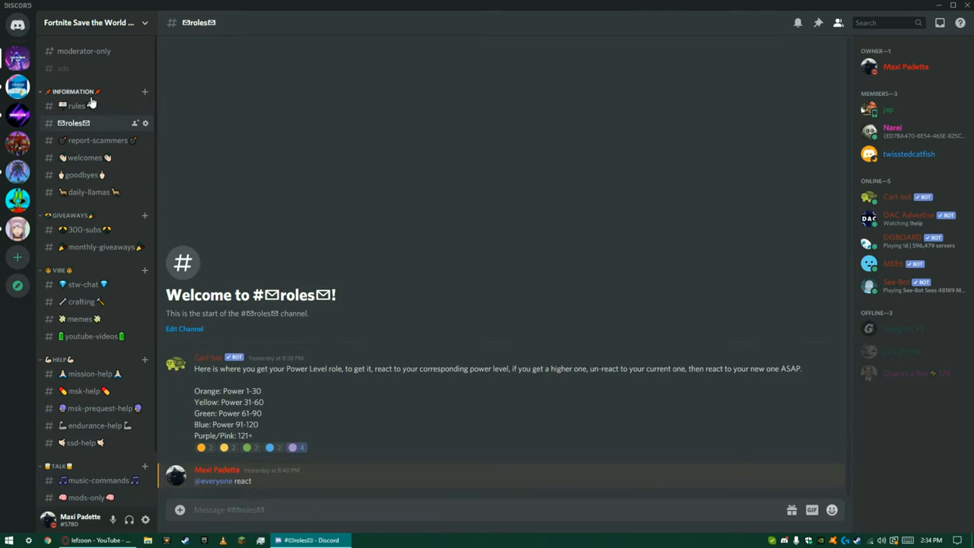
left_click(76, 107)
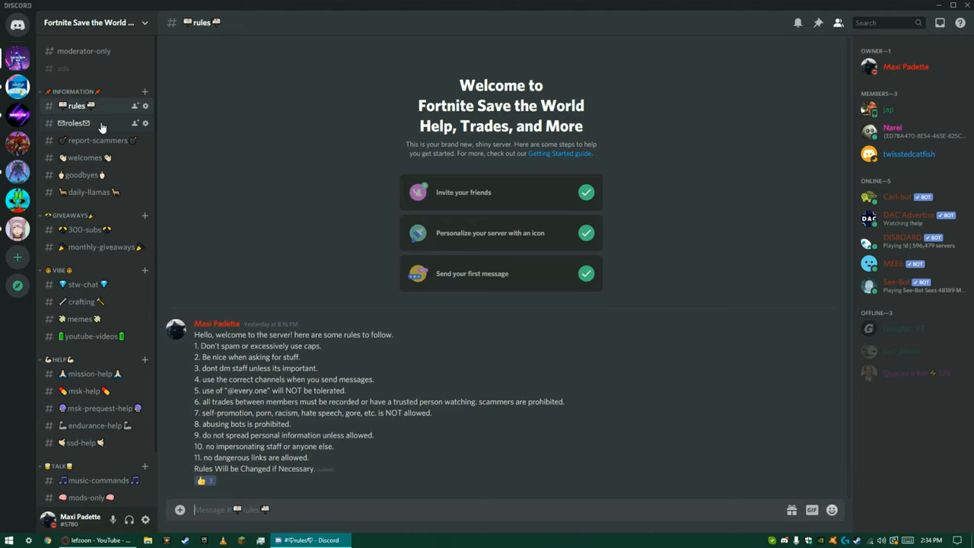
left_click(73, 122)
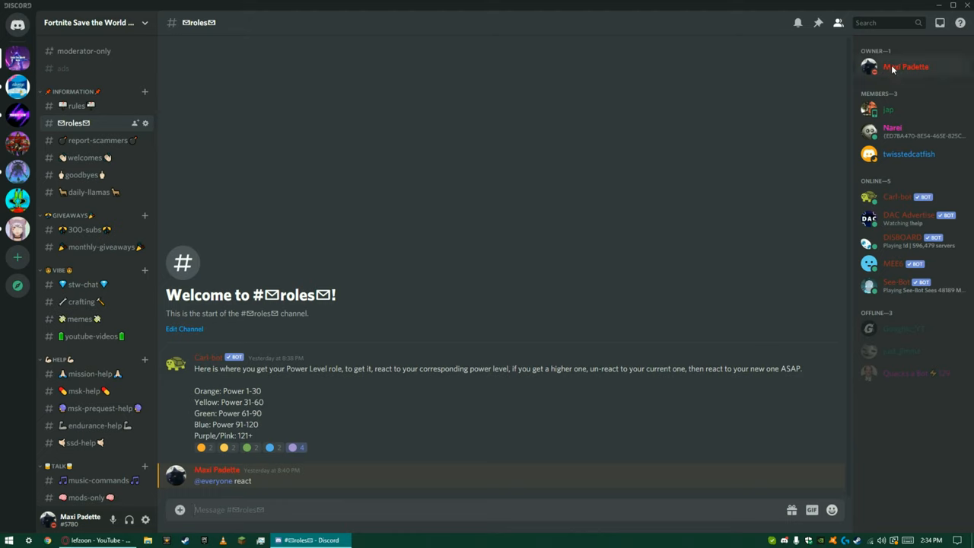
mouse_move(971, 153)
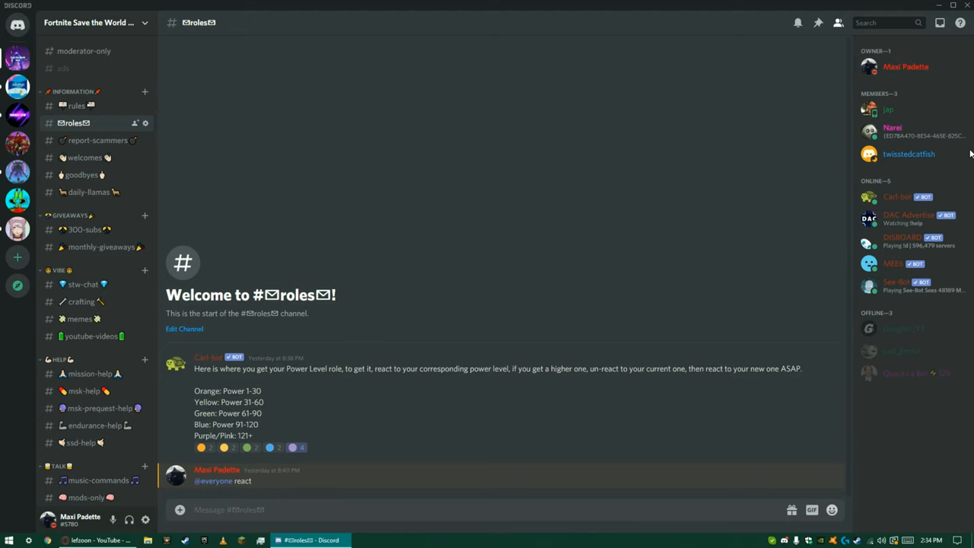
- Inspect a bot member's and another member's profiles to see their power roles
left_click(916, 372)
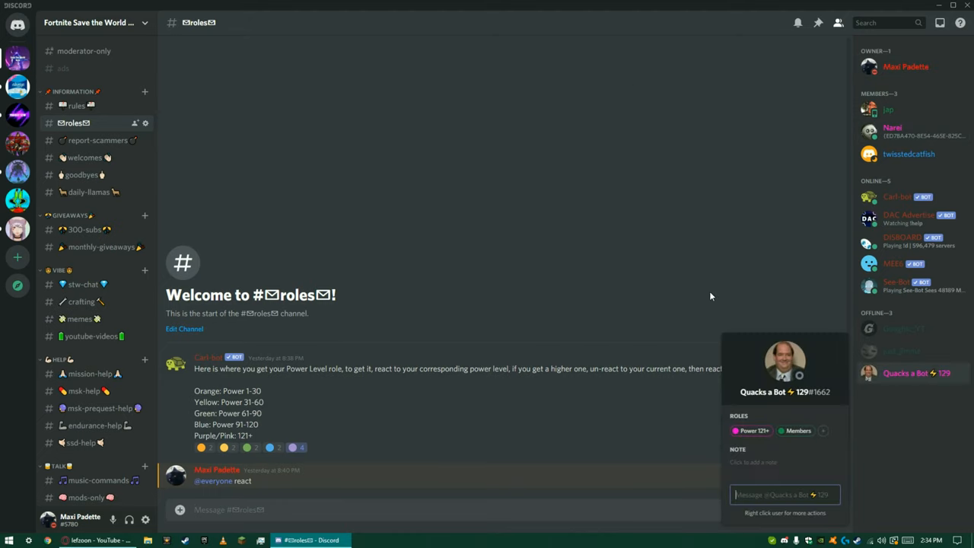
left_click(909, 154)
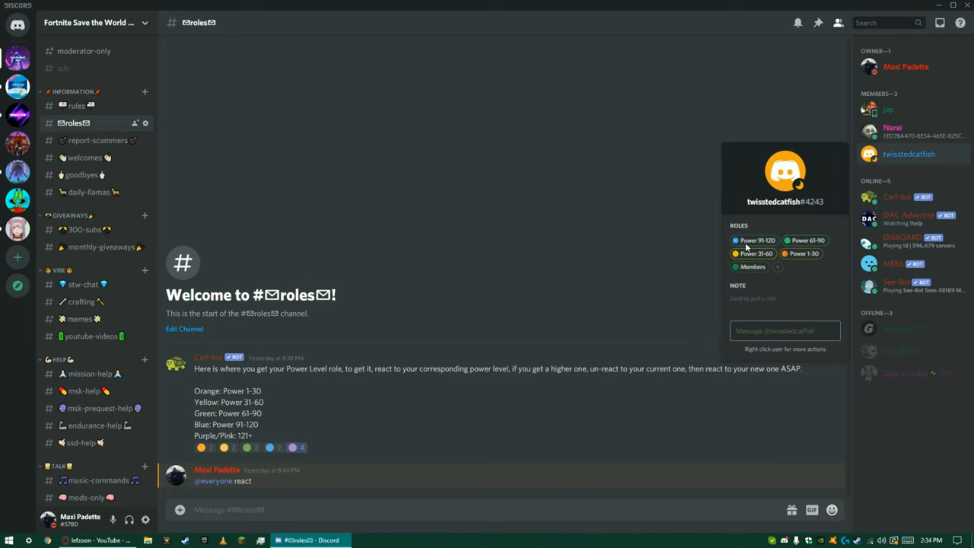
left_click(466, 267)
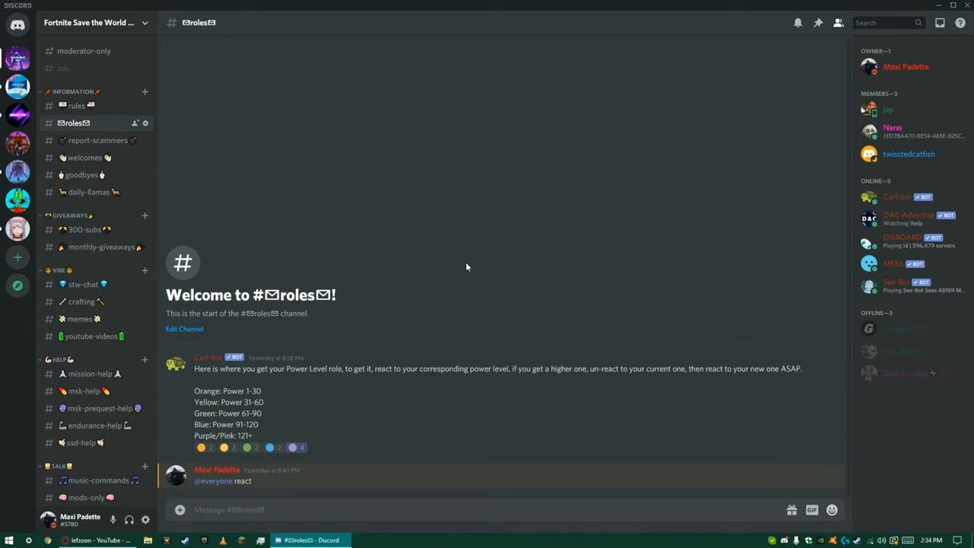
mouse_move(266, 388)
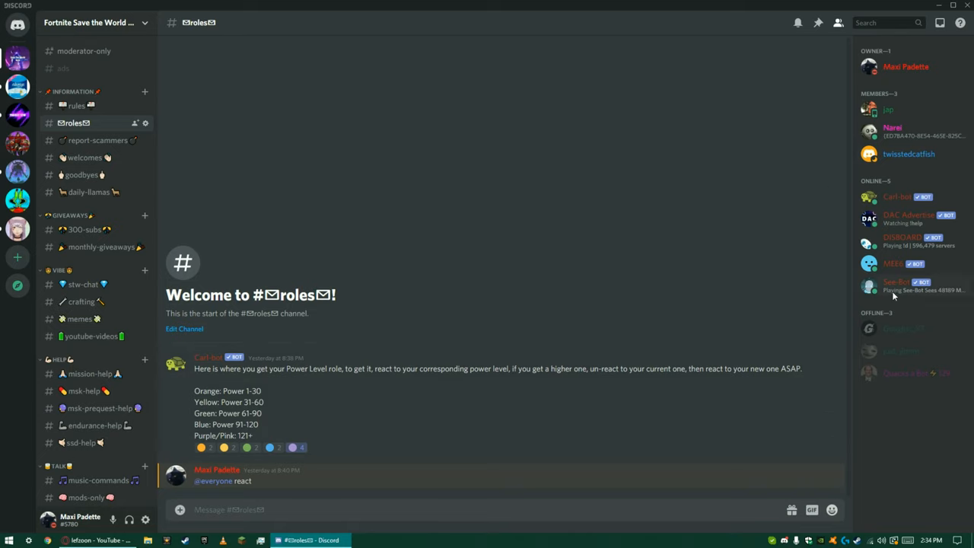
mouse_move(901, 350)
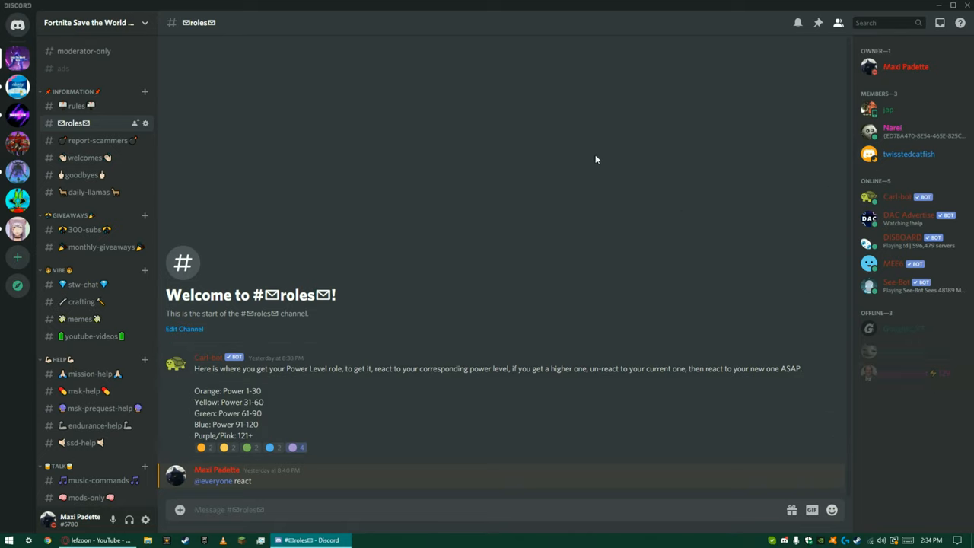
mouse_move(338, 177)
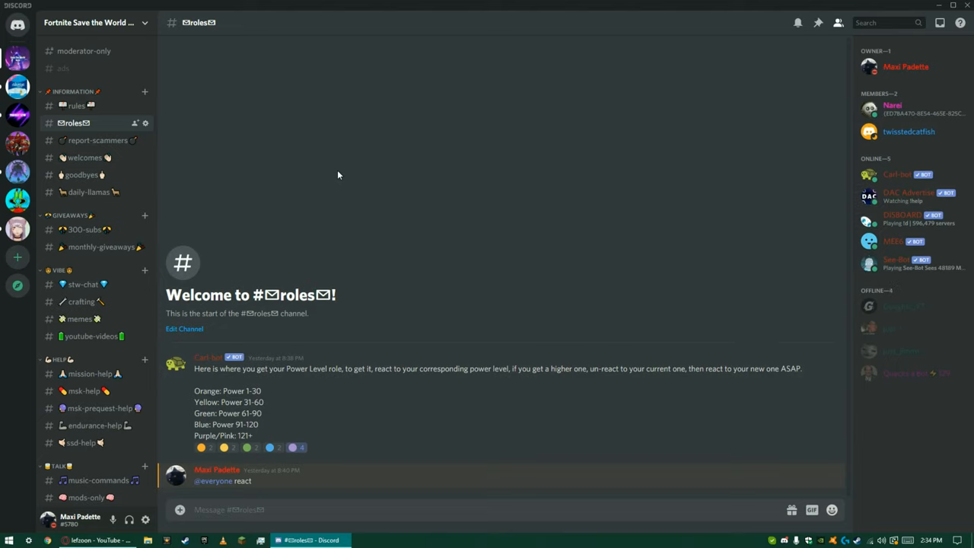
mouse_move(479, 265)
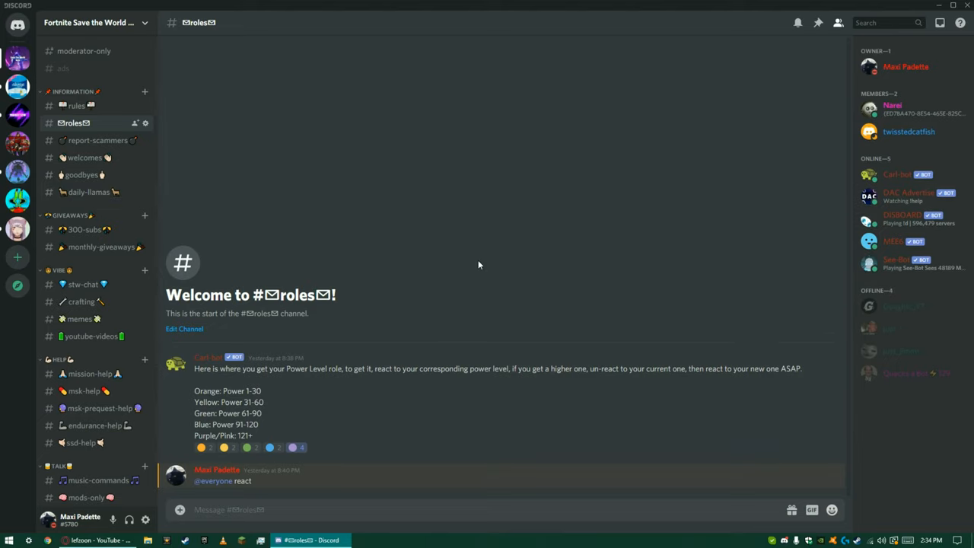